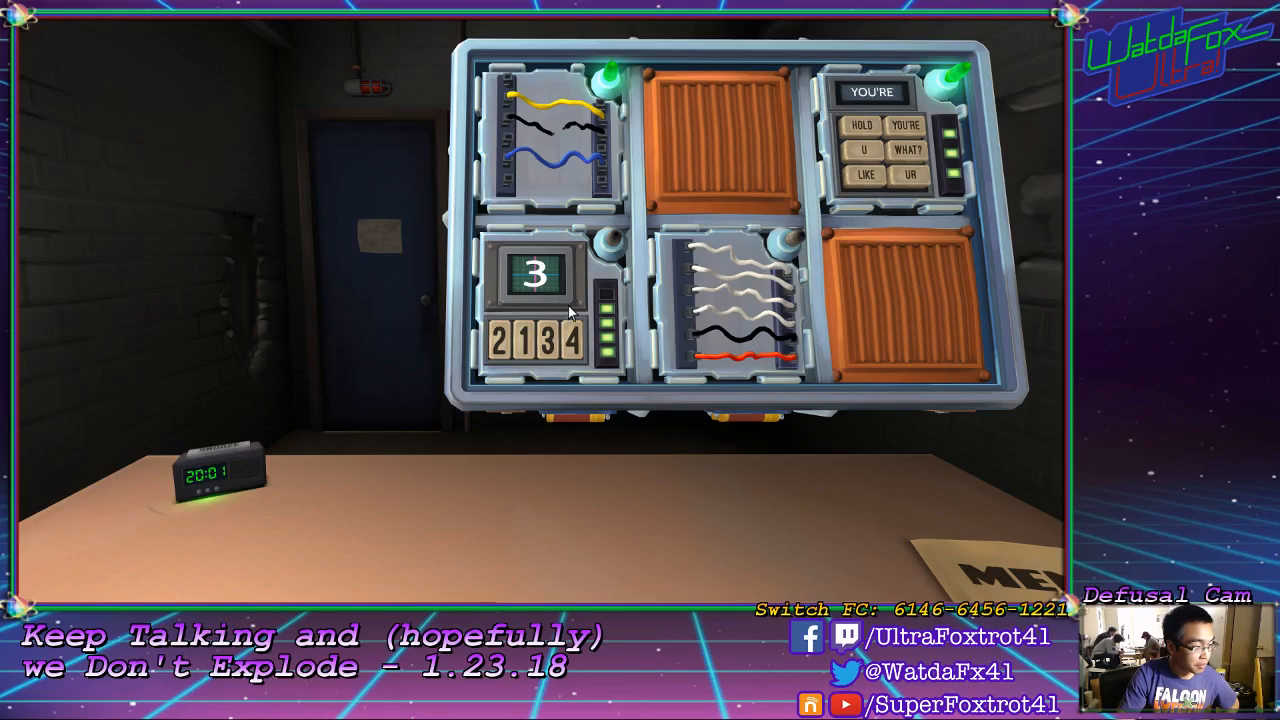
# Step: Cut a wrong wire, exploding the bomb with 02:17 remaining
pyautogui.click(578, 337)
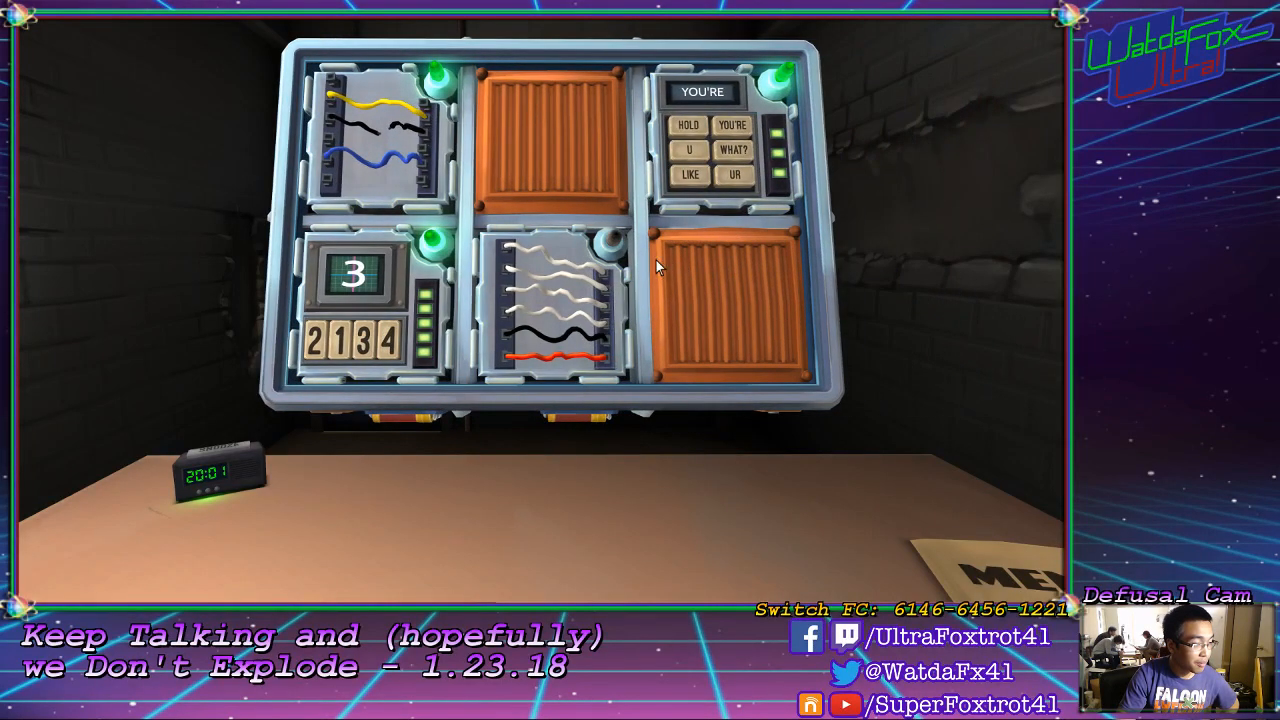
pyautogui.moveTo(640, 290)
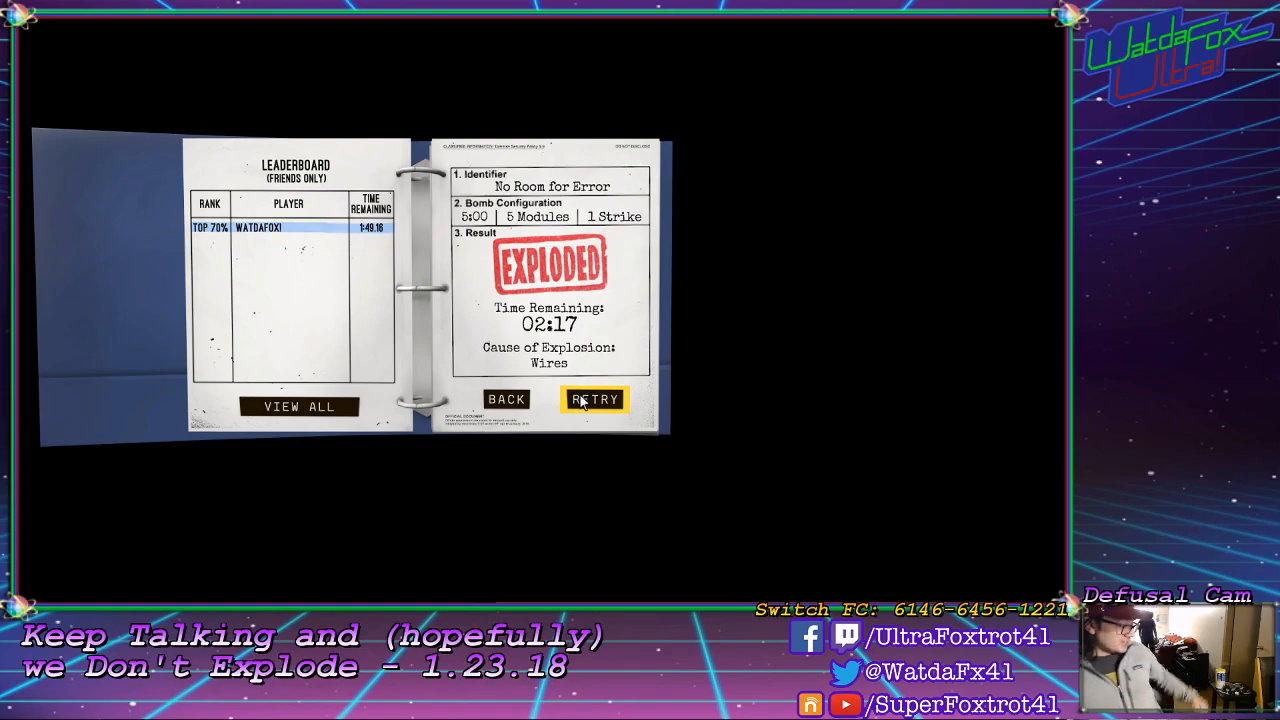
pyautogui.moveTo(550, 343)
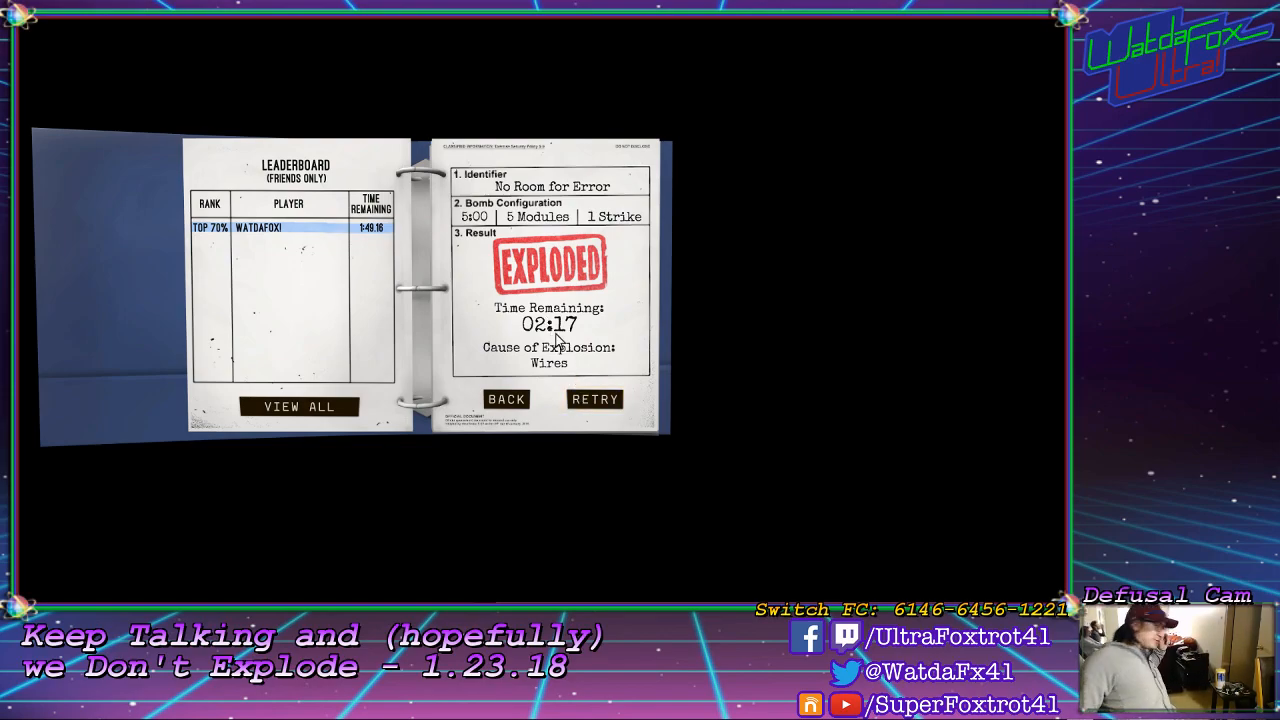